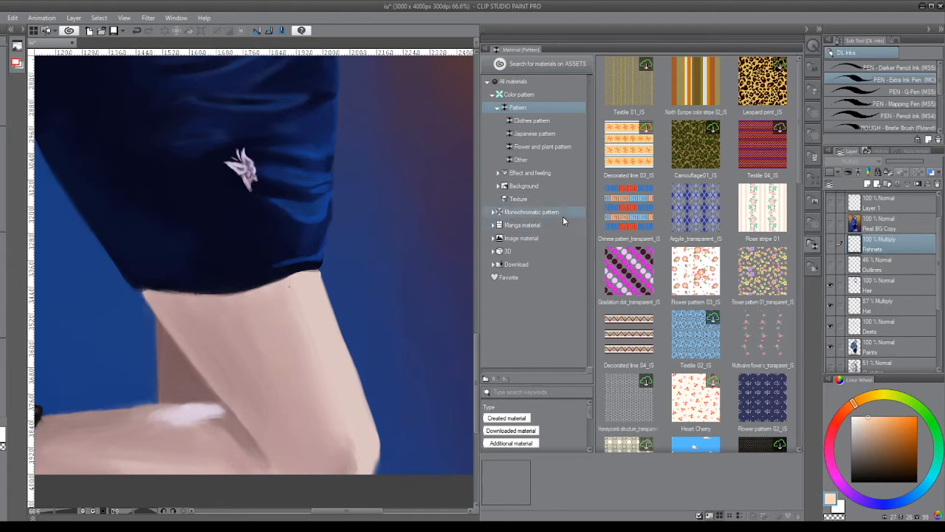
Step: Browse the Material palette to Monochromatic pattern > Background > Artificial to reveal the Fence gray patterns
left_click(694, 214)
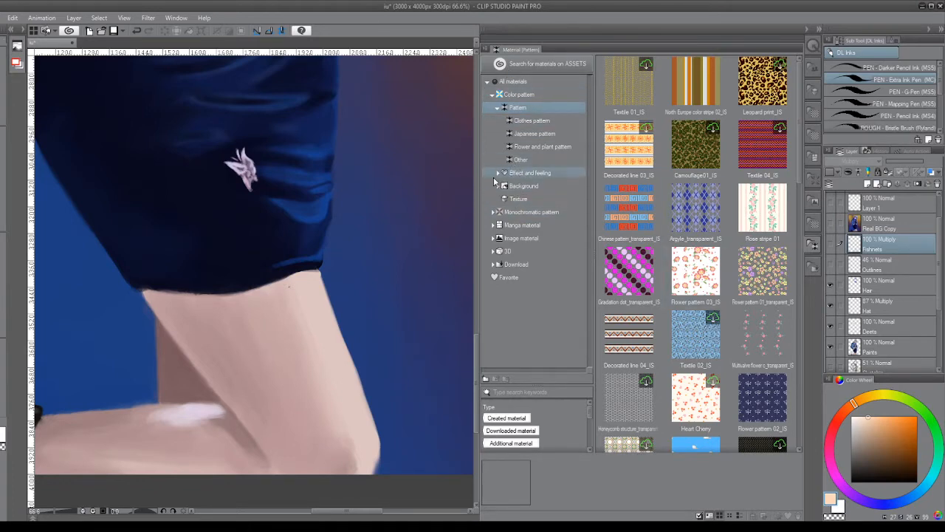
left_click(499, 212)
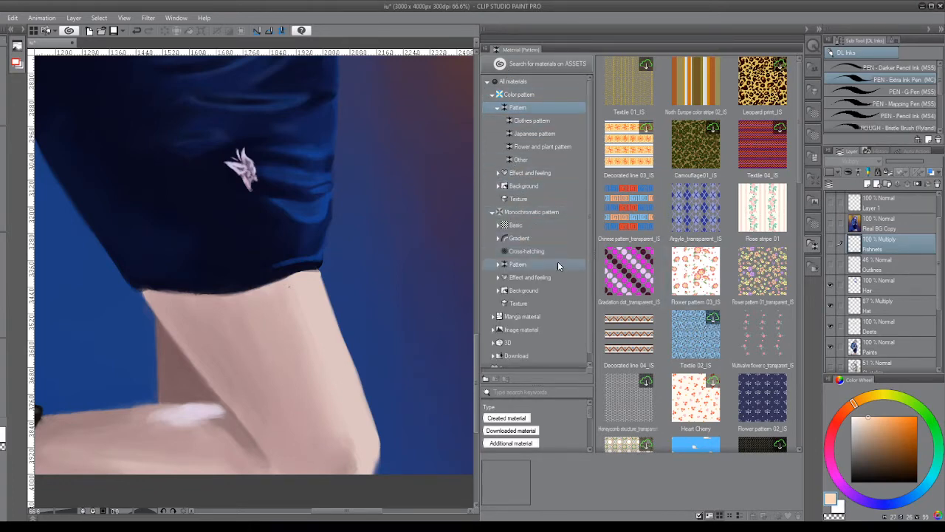
left_click(523, 325)
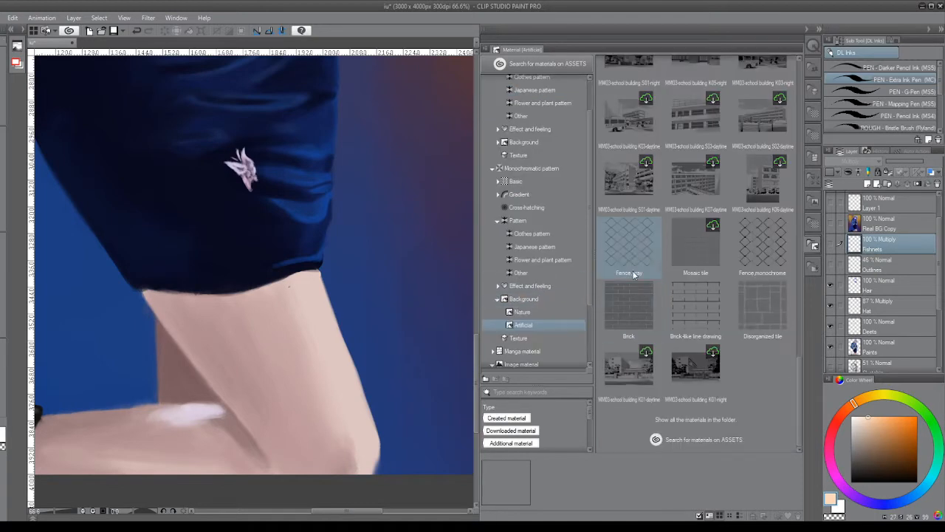
mouse_move(607, 239)
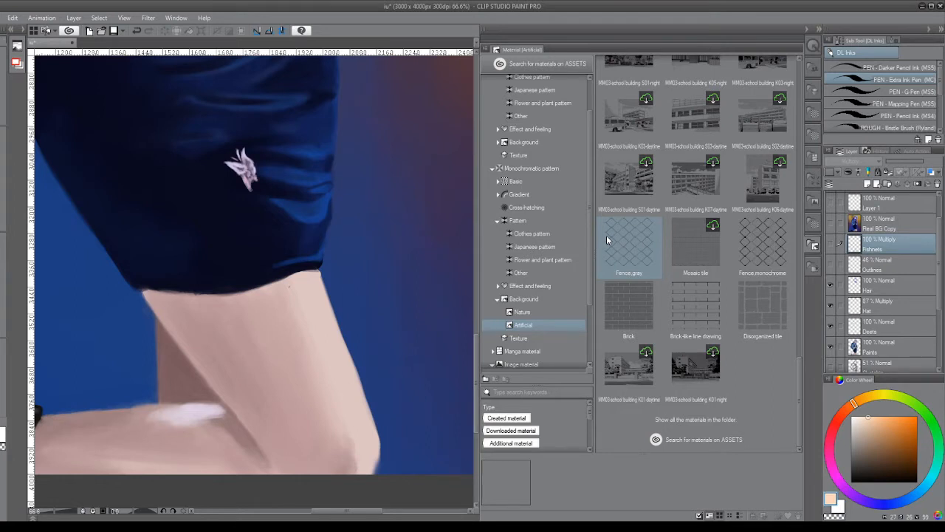
mouse_move(650, 257)
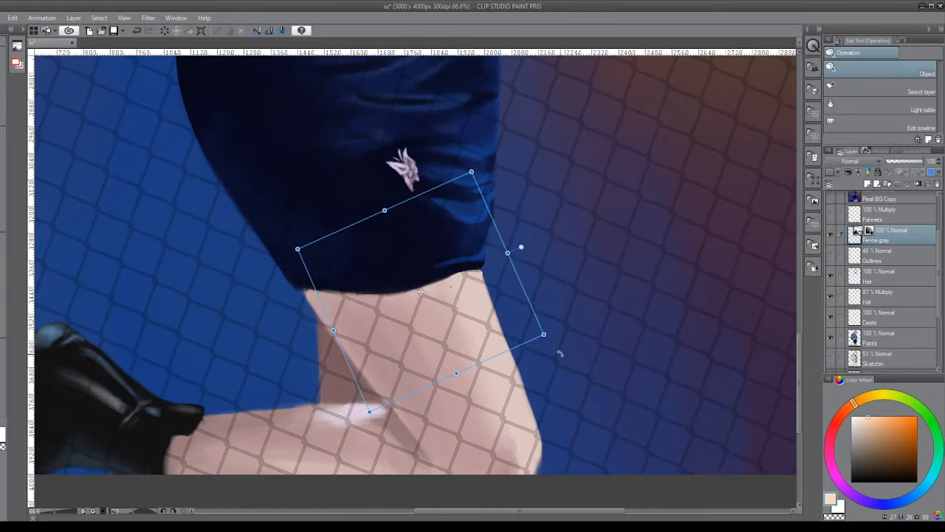
mouse_move(447, 342)
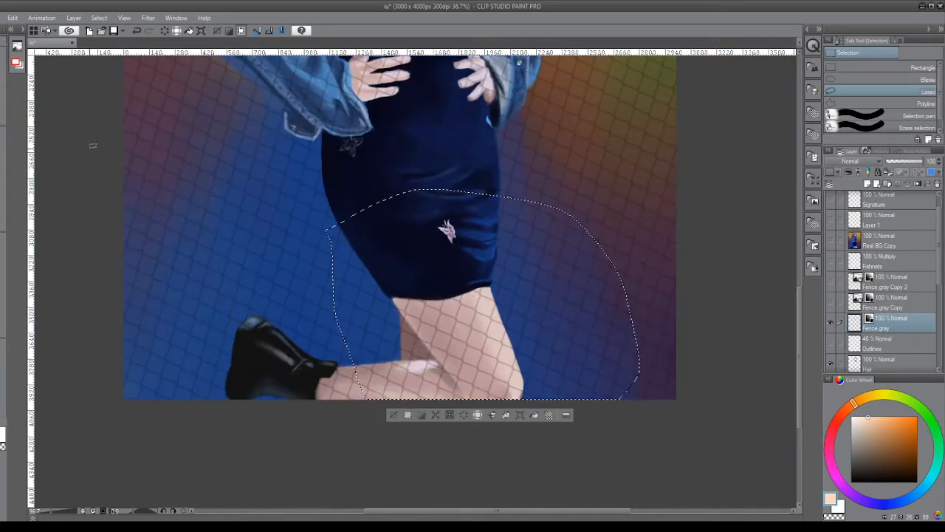
Step: Invert the lasso selection around the thigh so the fence pattern is trimmed there
left_click(99, 18)
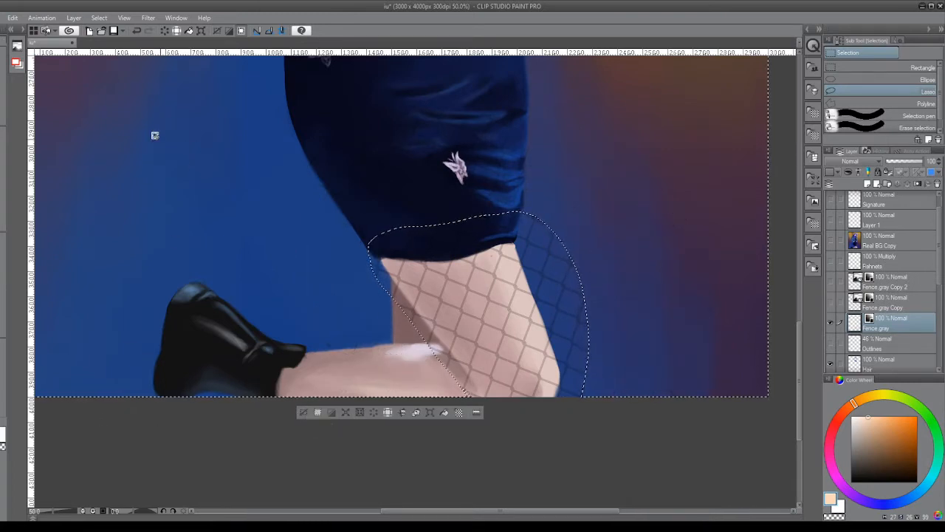
left_click(99, 18)
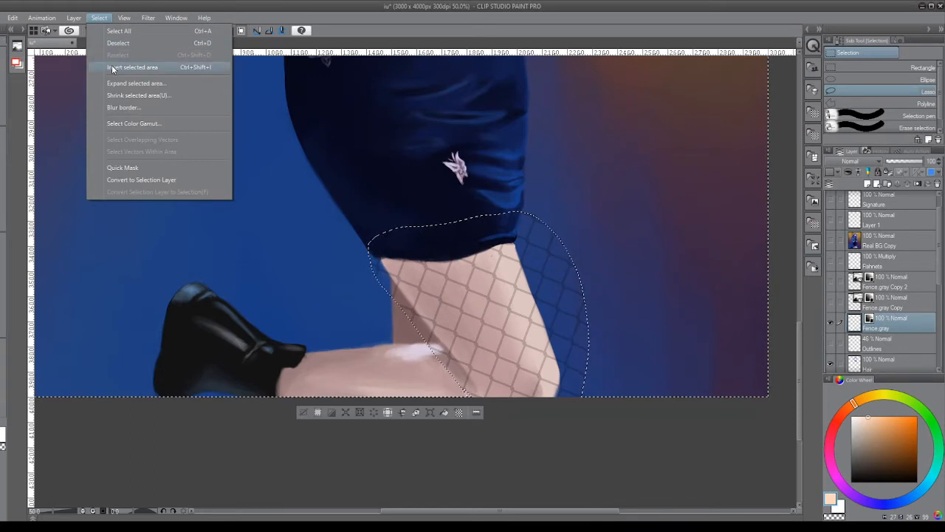
left_click(133, 67)
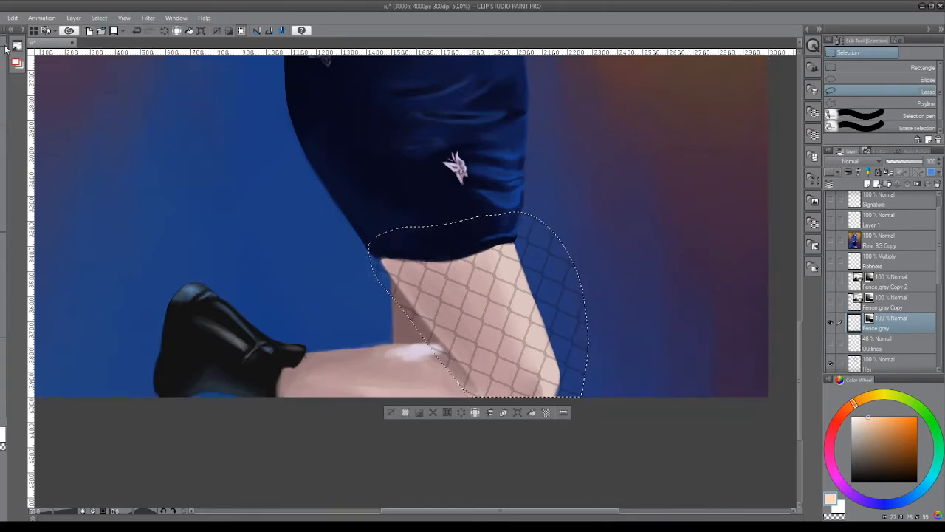
left_click(12, 17)
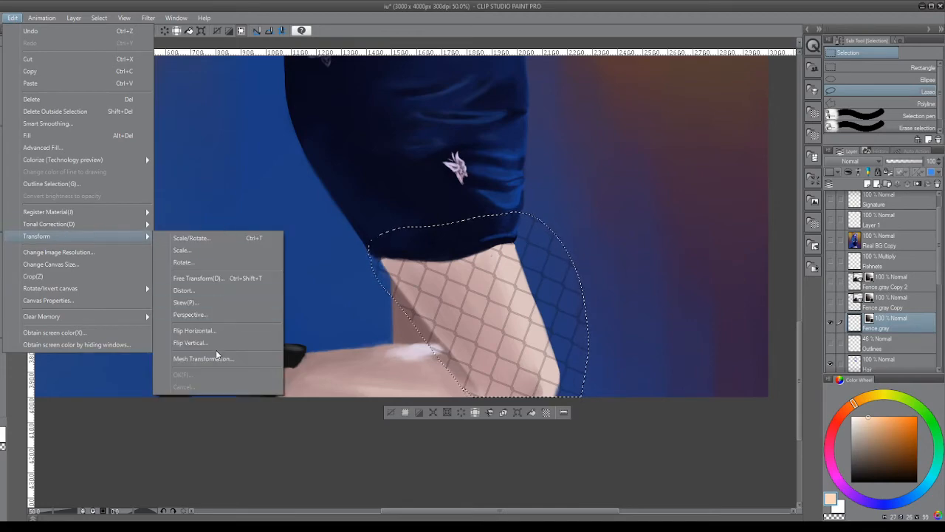
Step: Mesh-warp the fence grid along the thigh's outer and inner edges and apply it
left_click(197, 278)
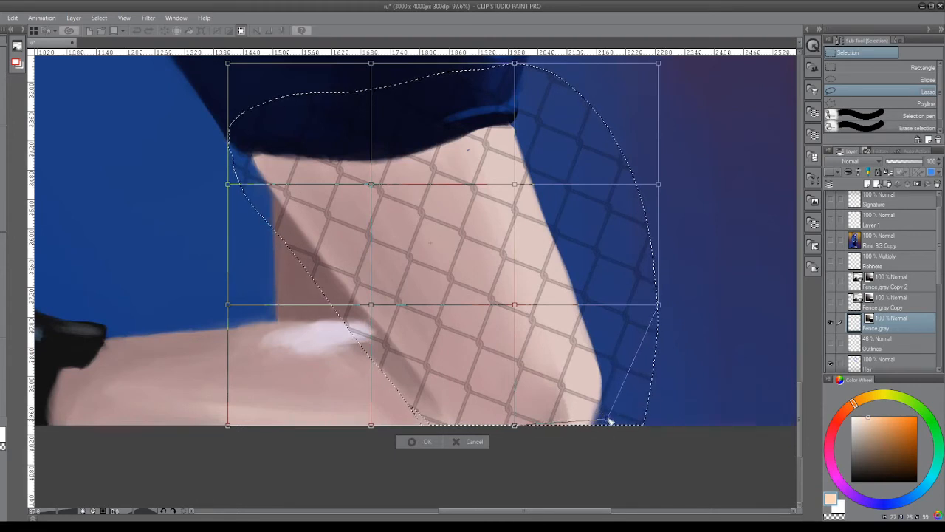
left_click_drag(609, 422, 657, 306)
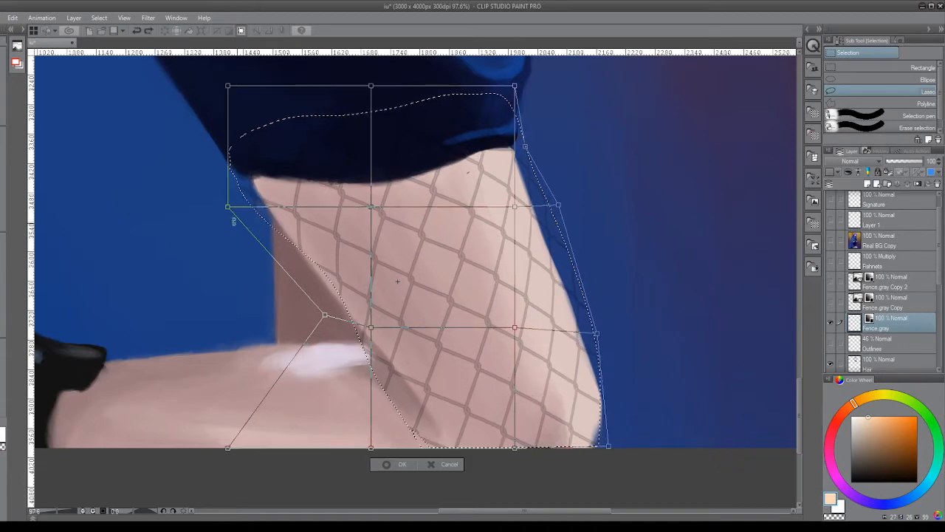
left_click_drag(227, 207, 261, 210)
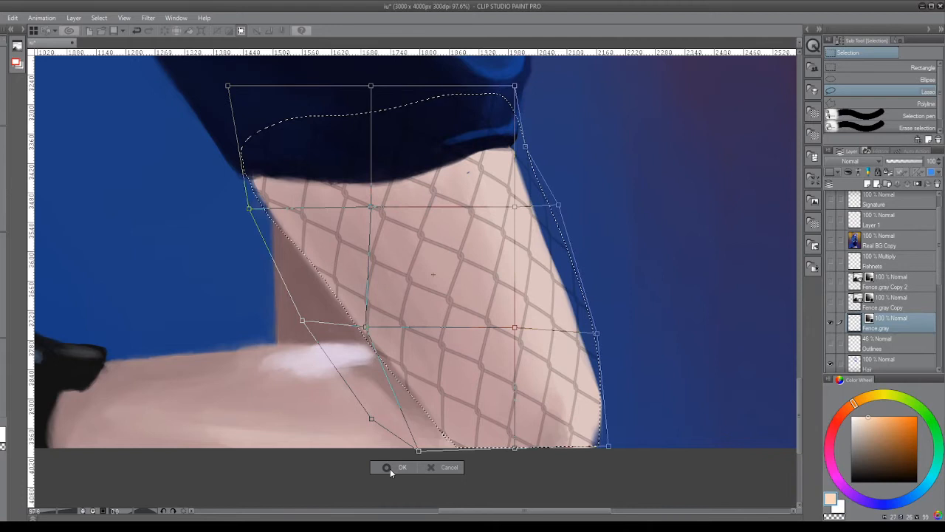
left_click(396, 467)
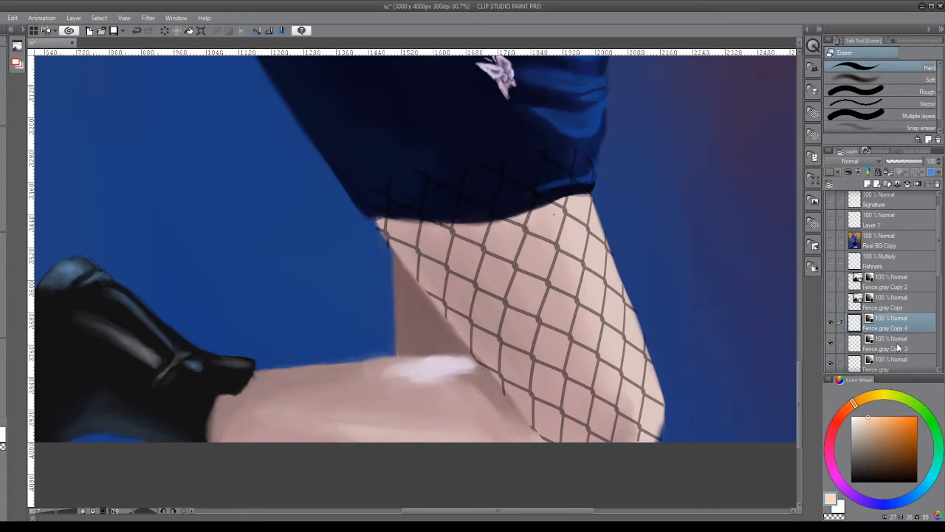
Step: Set the fishnet layer to Multiply and erase the net lines over the dress hem
scroll("down", 3)
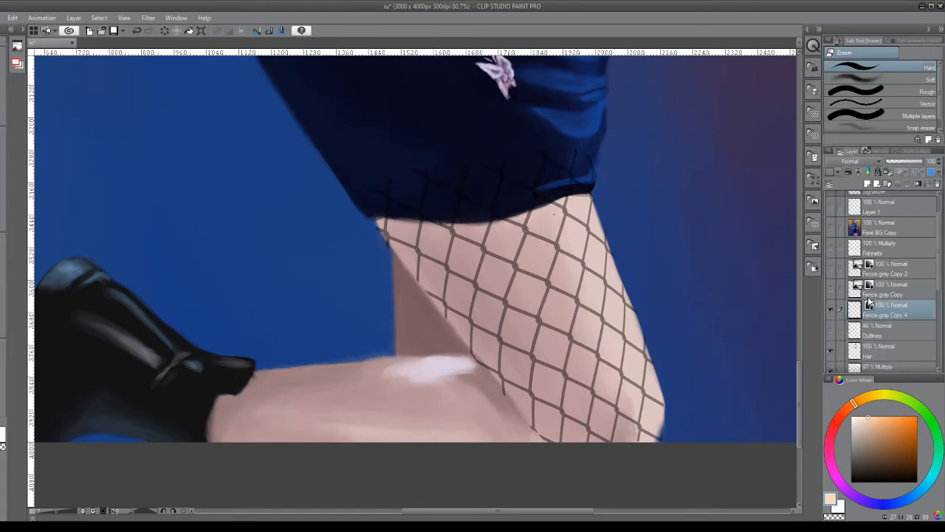
left_click(850, 161)
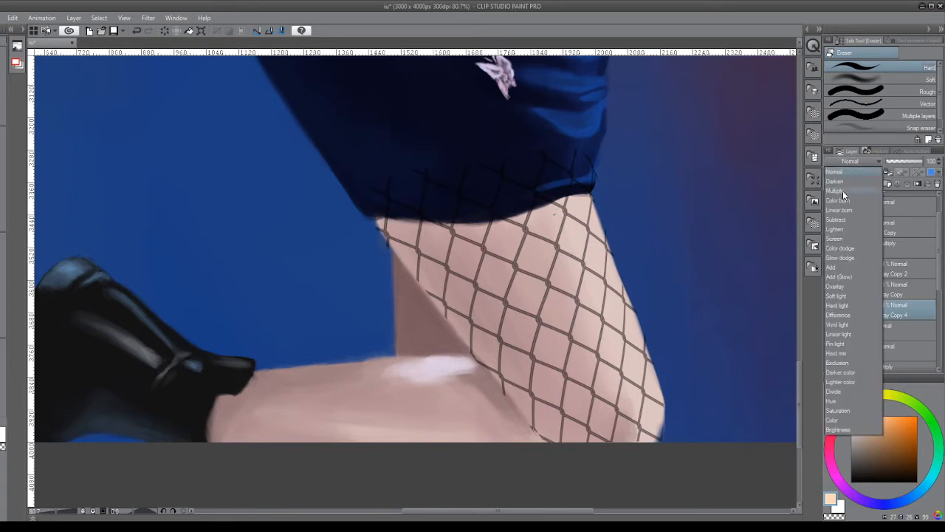
left_click(835, 191)
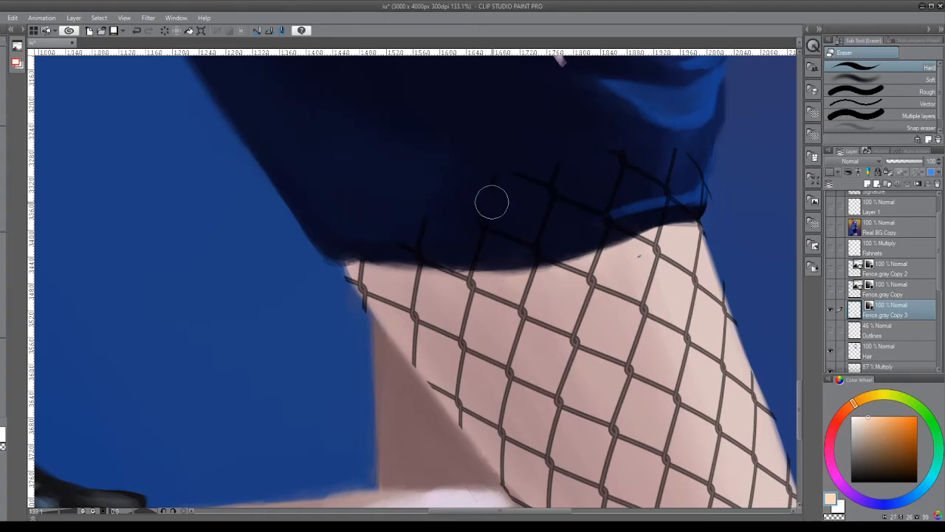
left_click_drag(493, 202, 554, 239)
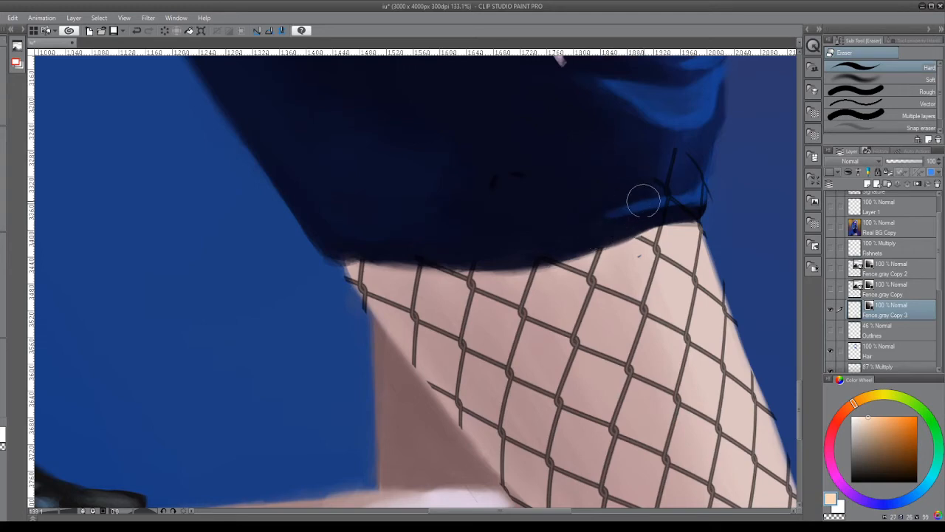
left_click_drag(643, 199, 697, 151)
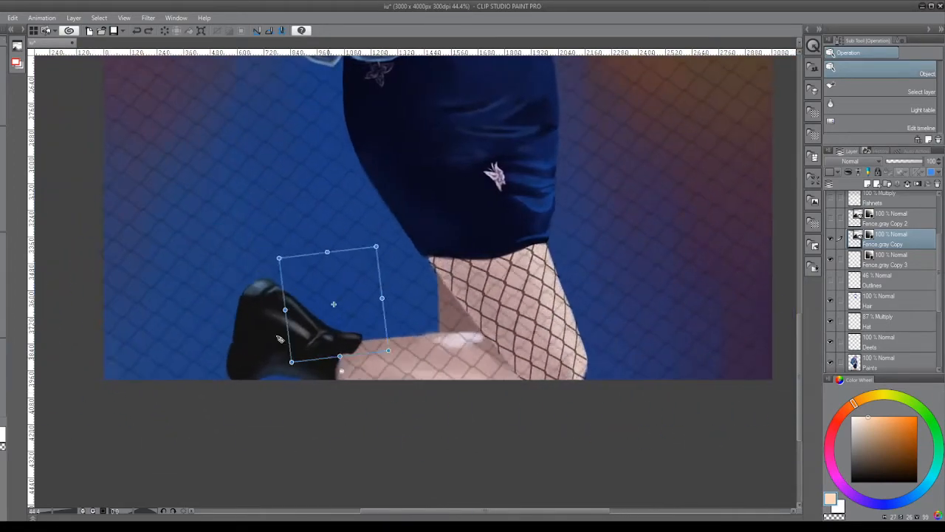
Step: Drag the fence pattern copy leftward over the bent lower leg near the shoe
left_click_drag(333, 304, 269, 310)
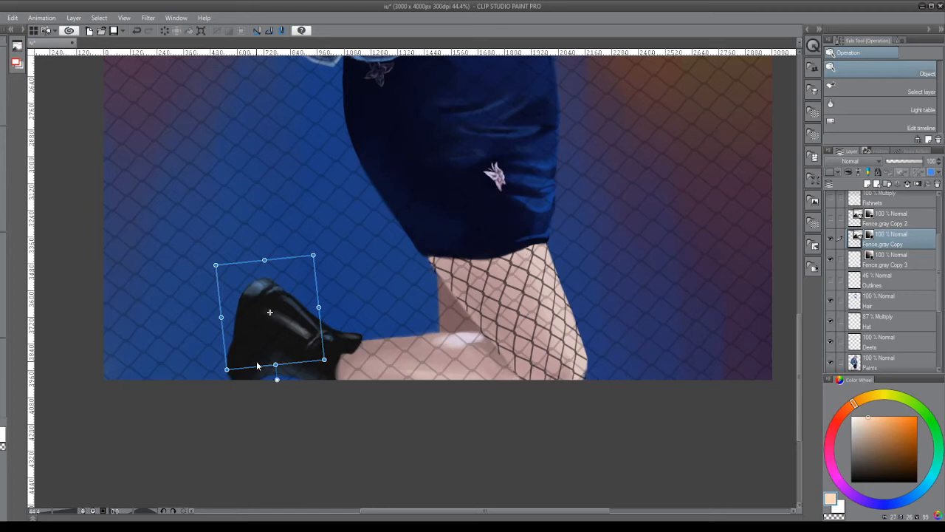
mouse_move(696, 260)
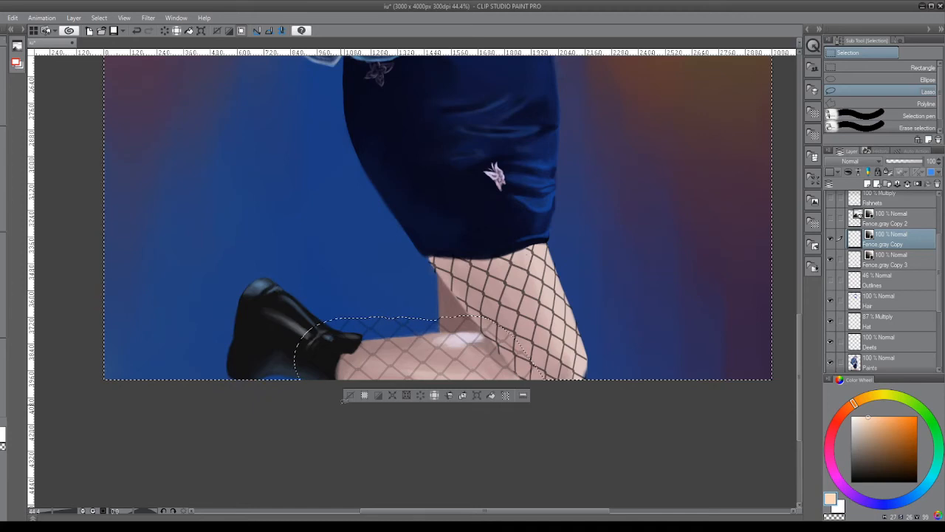
Step: Select a freehand outline around the bent thigh and bring up the Edit commands
left_click(73, 18)
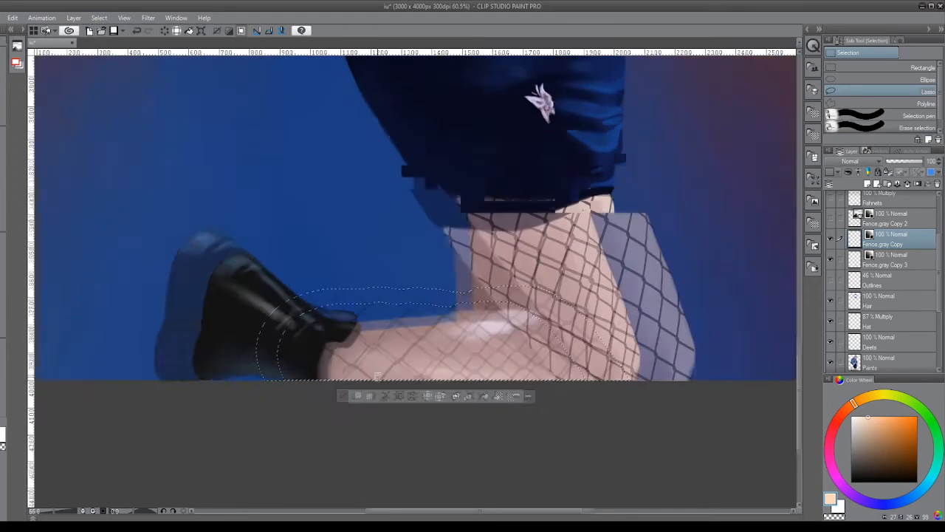
left_click(12, 17)
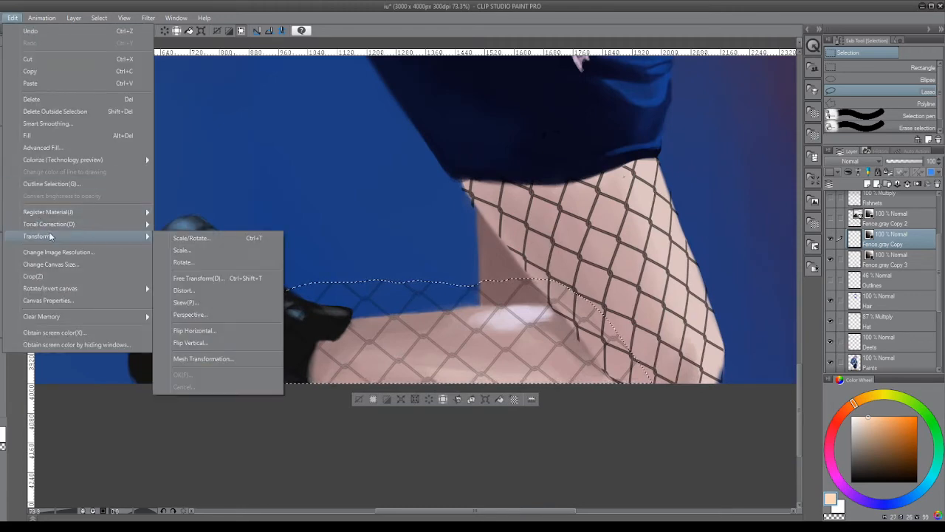
Step: Mesh-warp the selected fence pattern to curve around the bent thigh and shoe edge
left_click(198, 278)
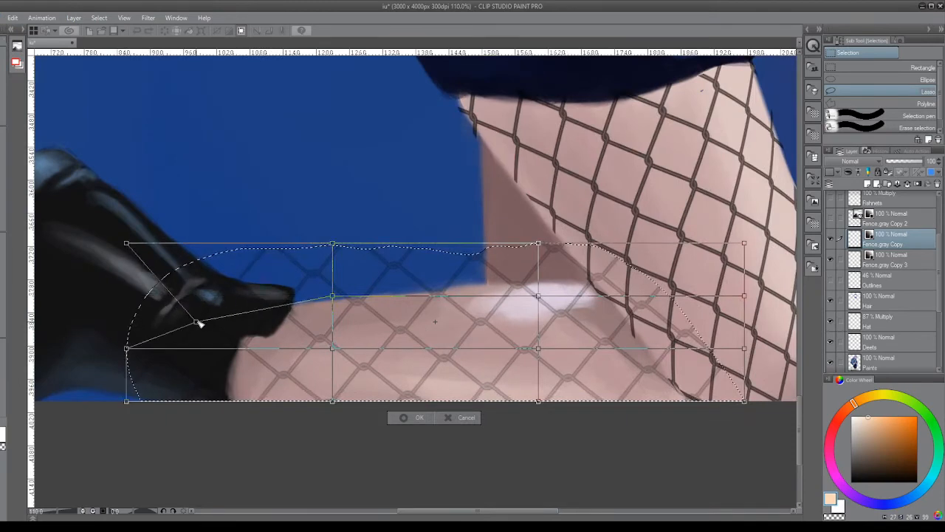
left_click_drag(199, 323, 164, 313)
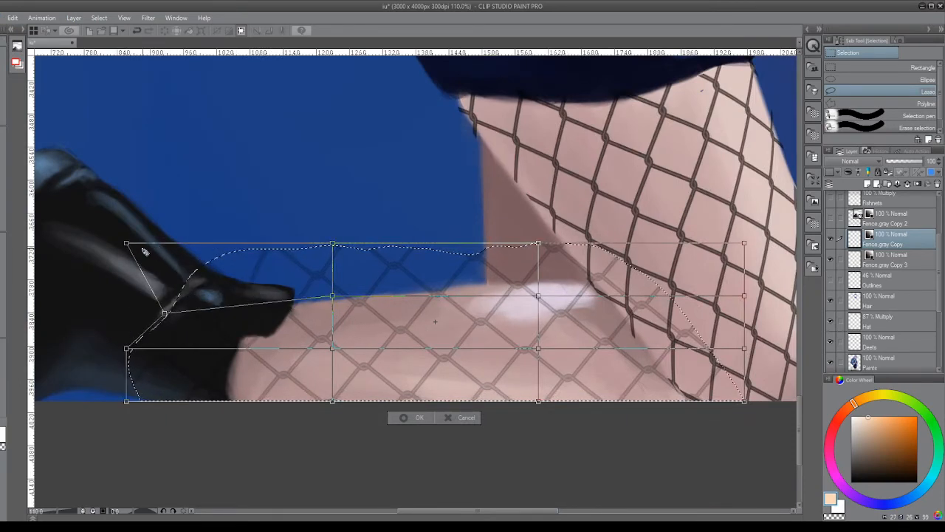
left_click_drag(126, 243, 332, 243)
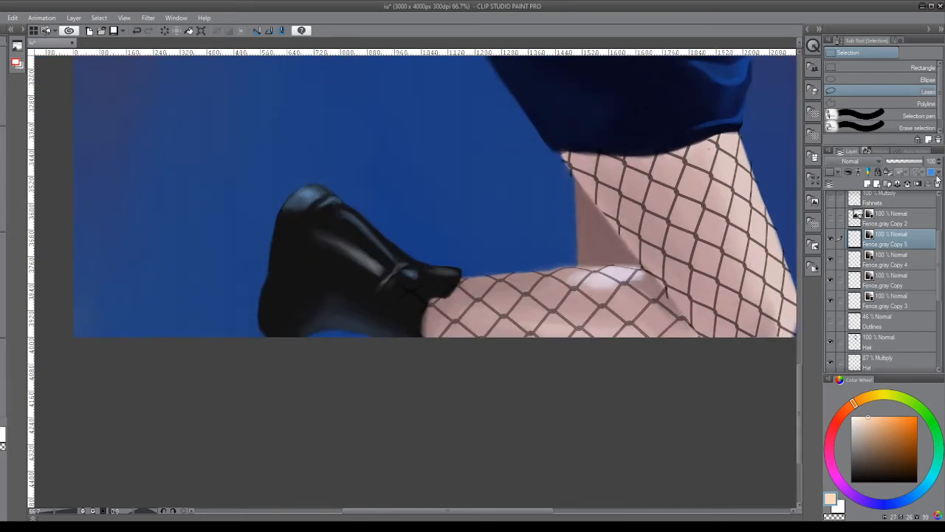
Step: Open the blending mode list for the lower-leg fishnet layer
left_click(849, 161)
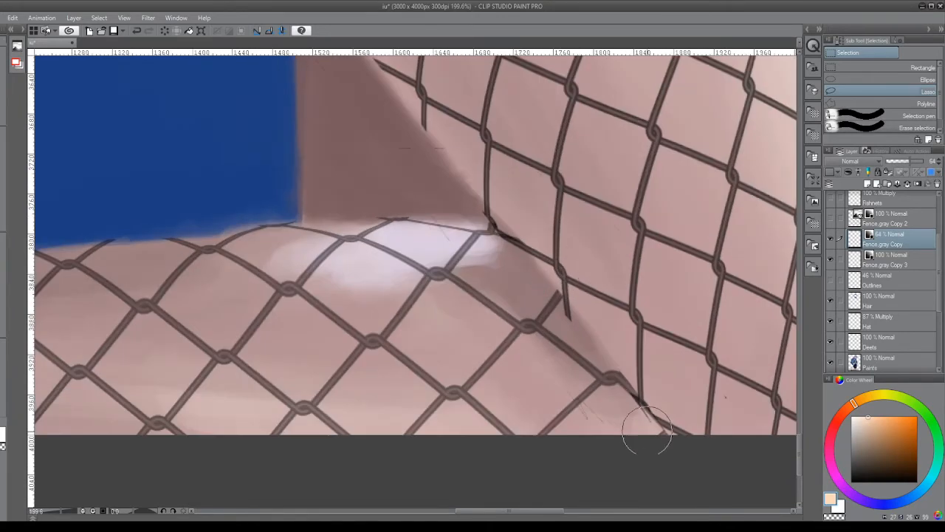
mouse_move(580, 434)
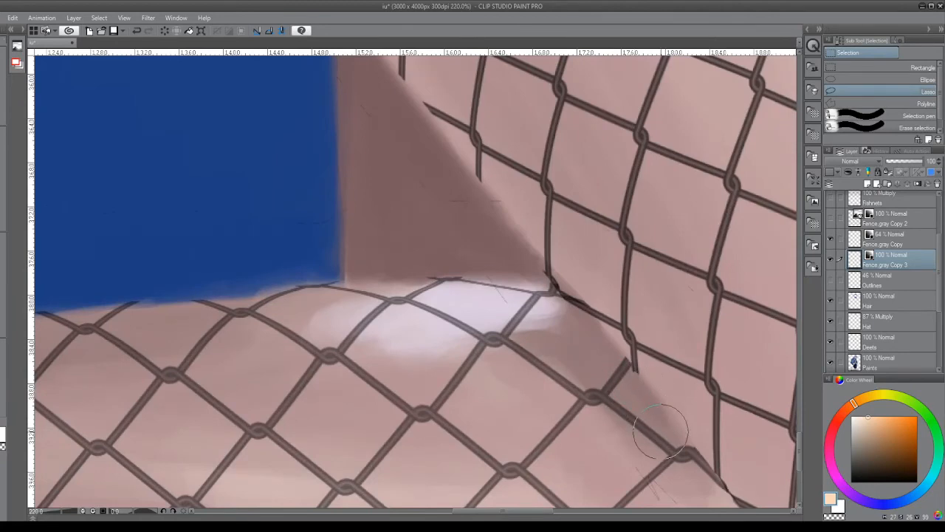
mouse_move(575, 316)
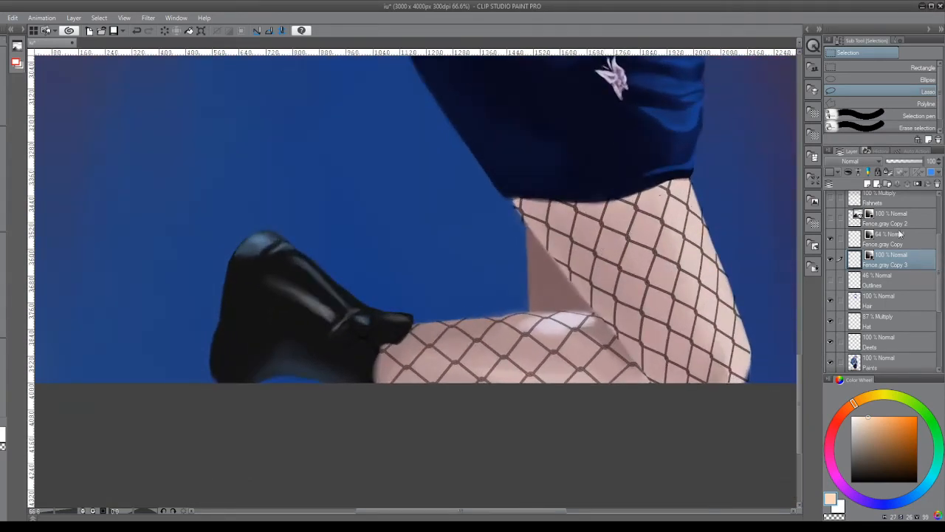
Step: Select the Fence gray Copy 2 layer and bring up its layer options
left_click(886, 218)
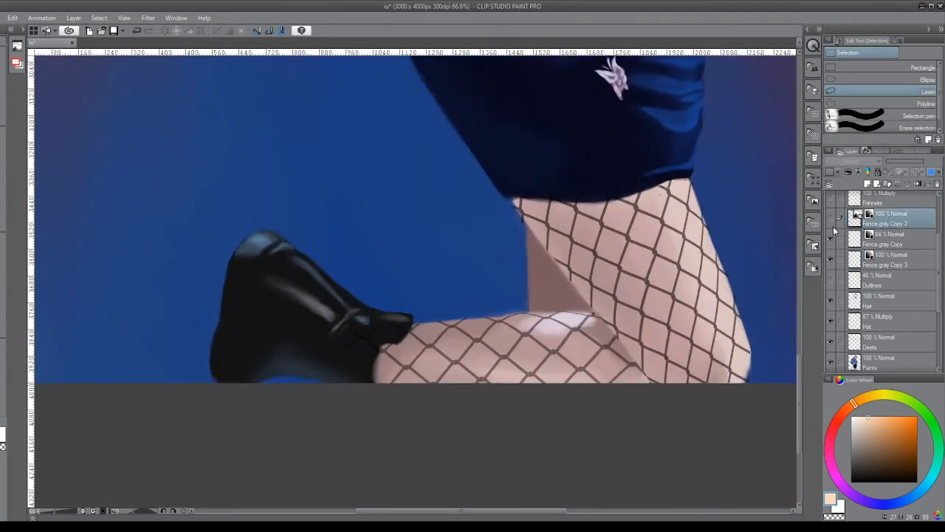
right_click(886, 214)
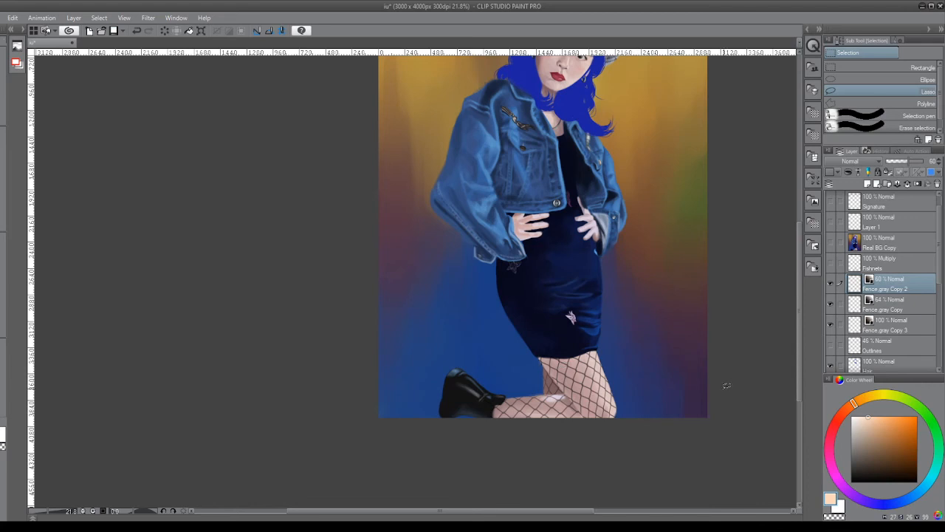
mouse_move(737, 377)
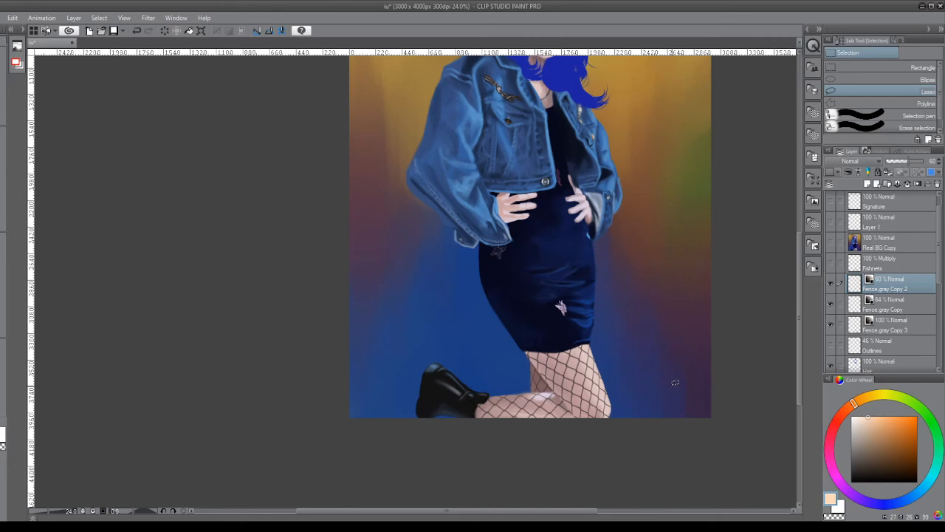
mouse_move(670, 384)
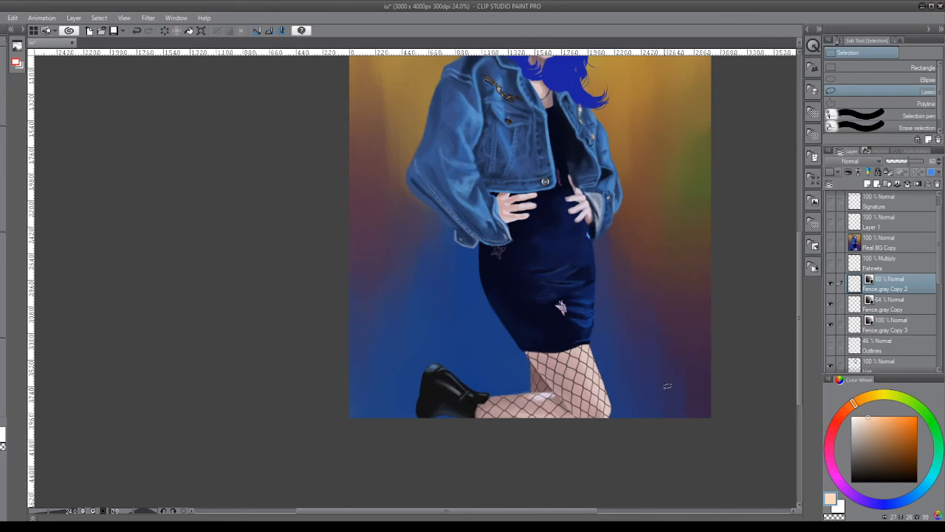